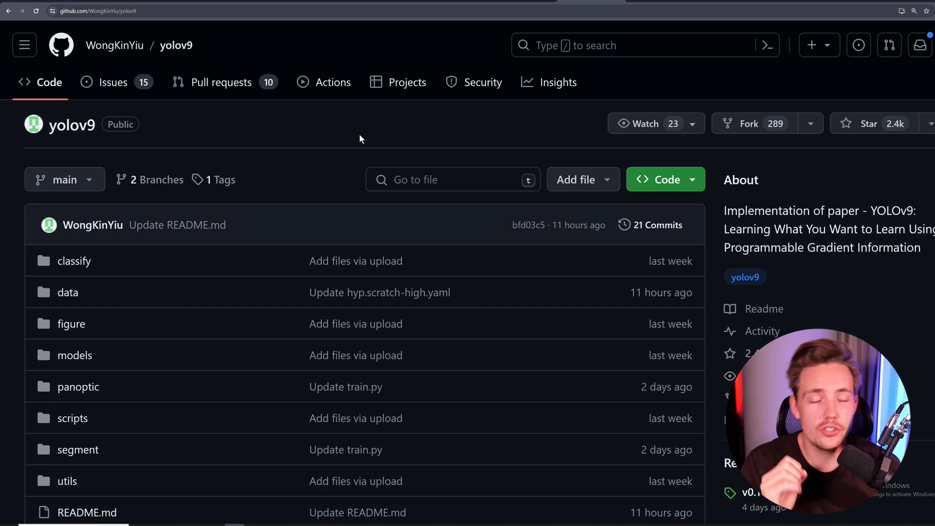
# Scroll the yolov9 GitHub page past the file list to the MS COCO performance chart.
pyautogui.scroll(-3)
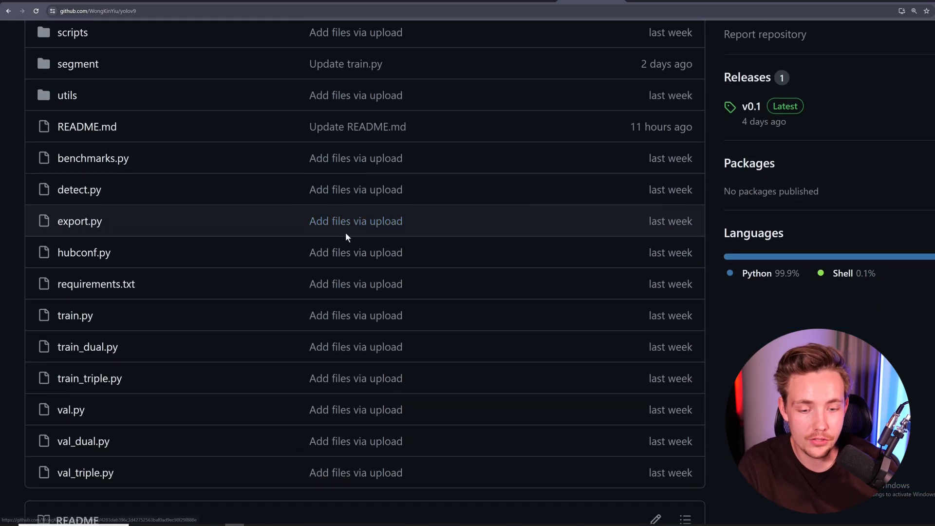
pyautogui.scroll(-3)
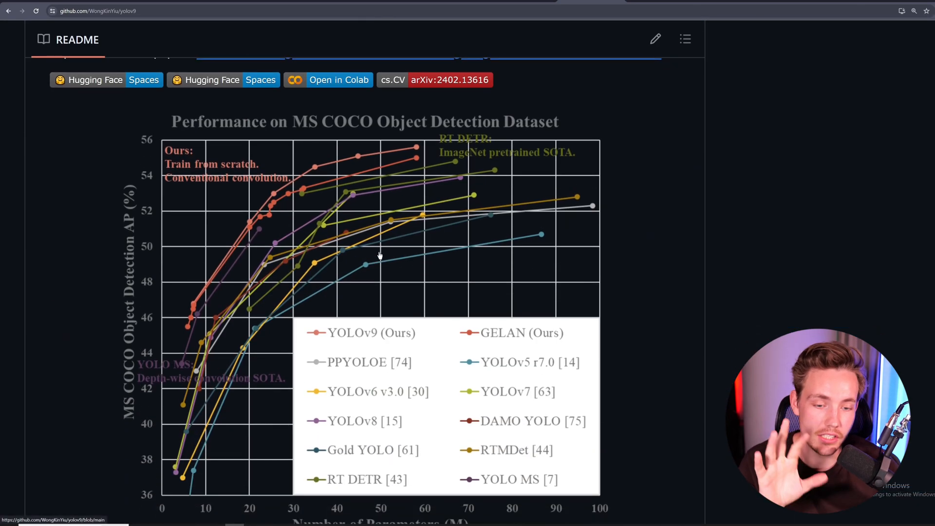
pyautogui.moveTo(353, 322)
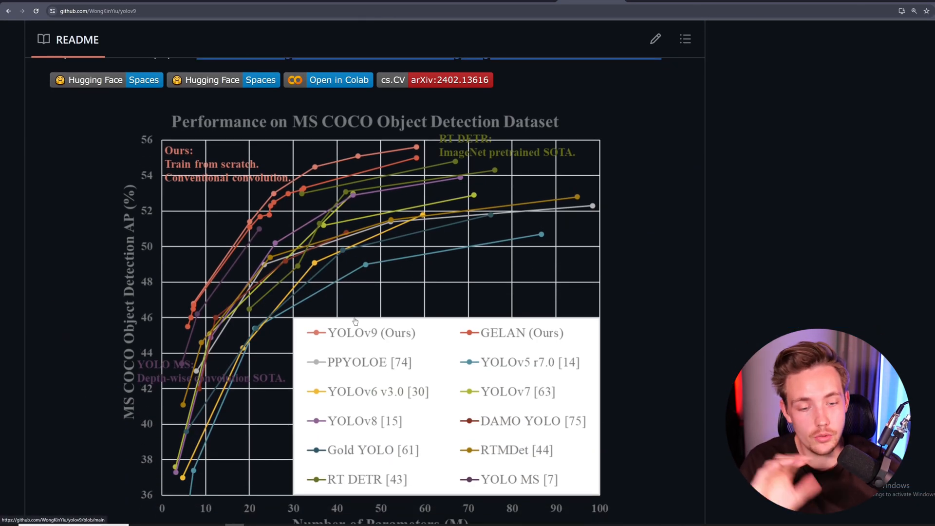
pyautogui.moveTo(529, 339)
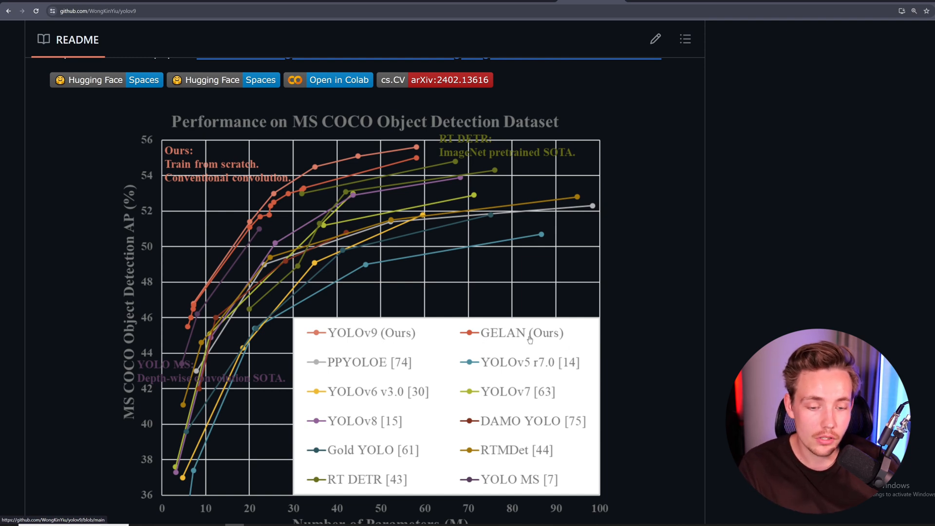
pyautogui.moveTo(439, 392)
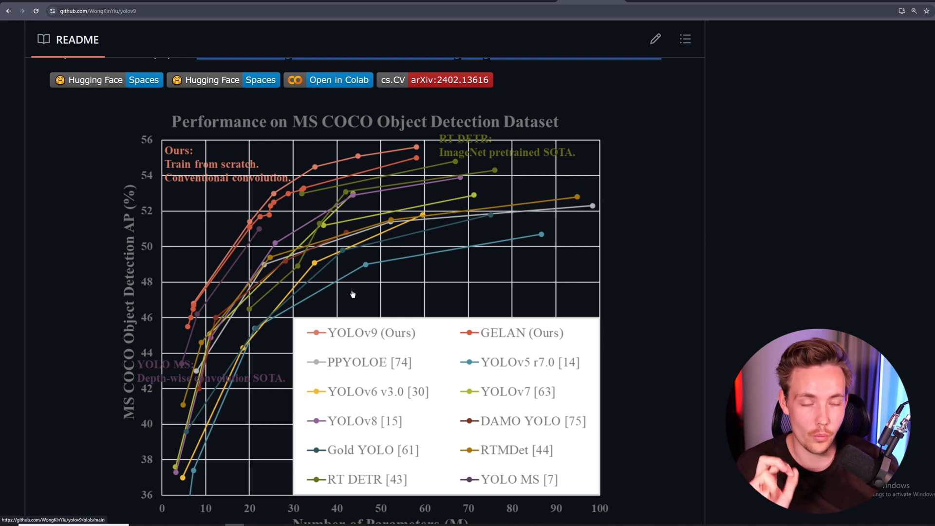
# Scroll around the chart to show the Performance table with YOLOv9-S, M and C results.
pyautogui.scroll(-3)
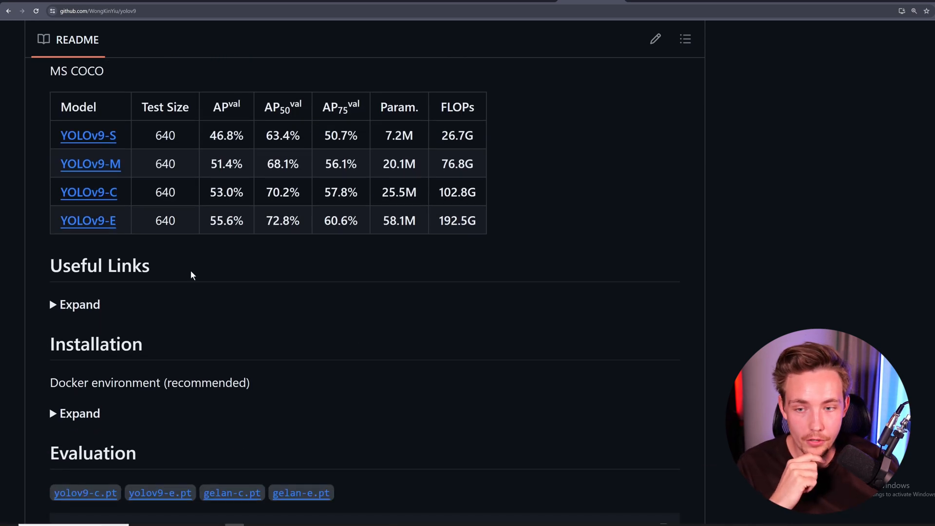
pyautogui.scroll(3)
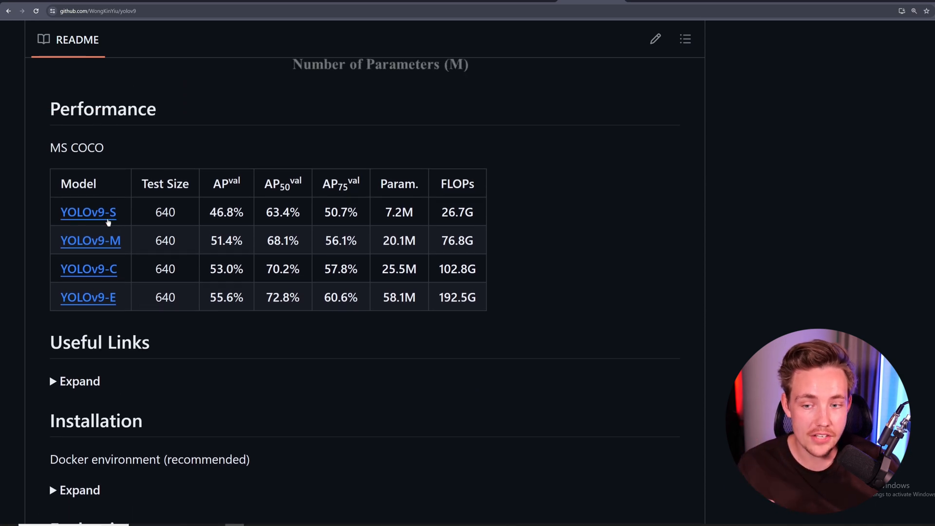
pyautogui.moveTo(89, 269)
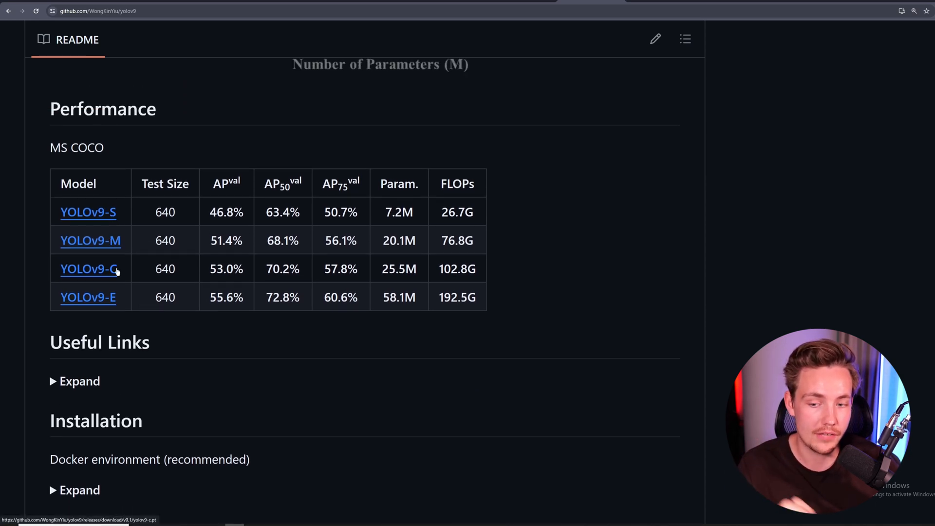
pyautogui.scroll(3)
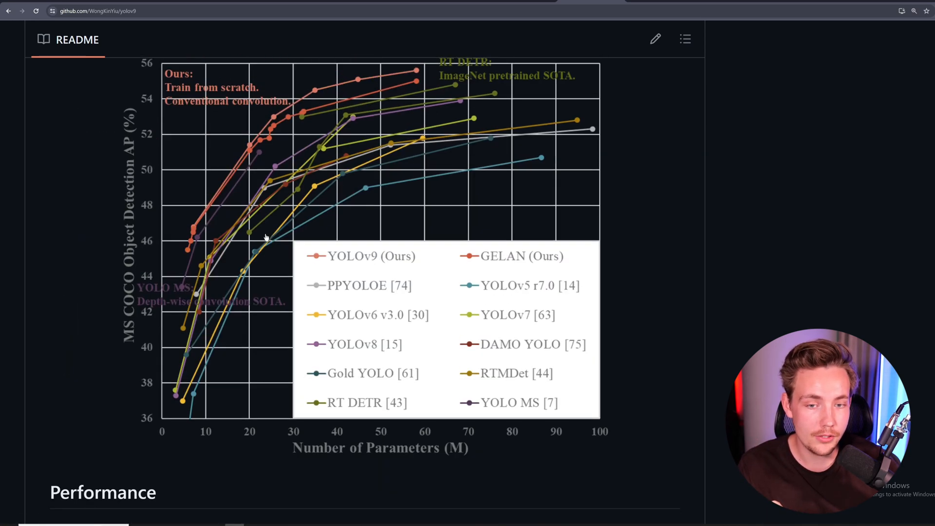
pyautogui.scroll(3)
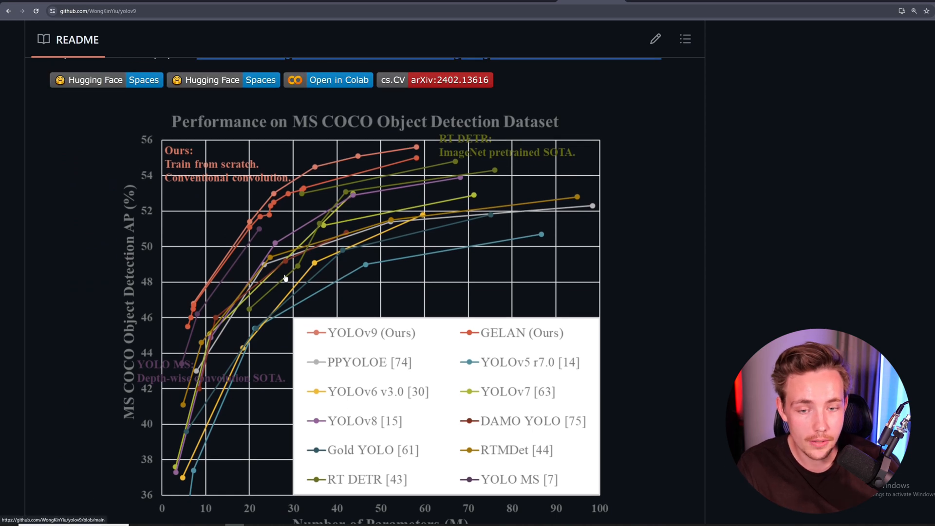
pyautogui.scroll(-3)
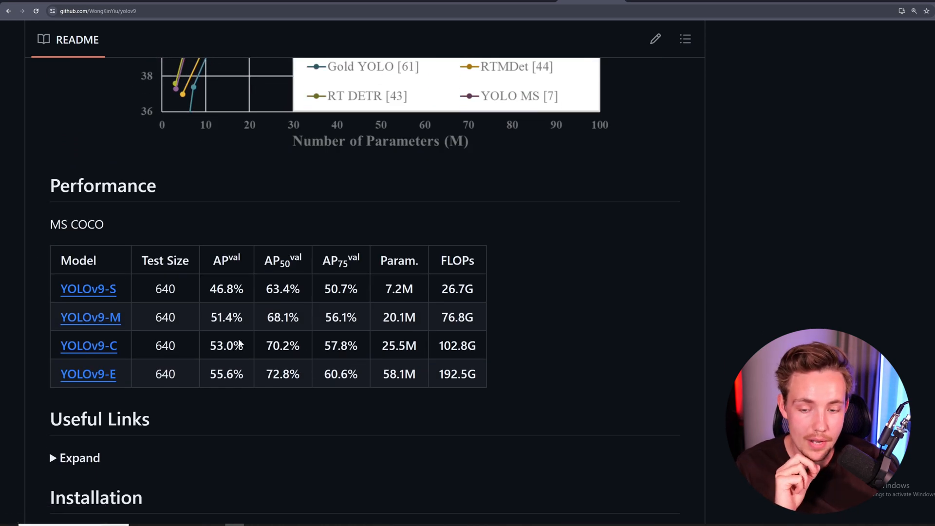
pyautogui.scroll(3)
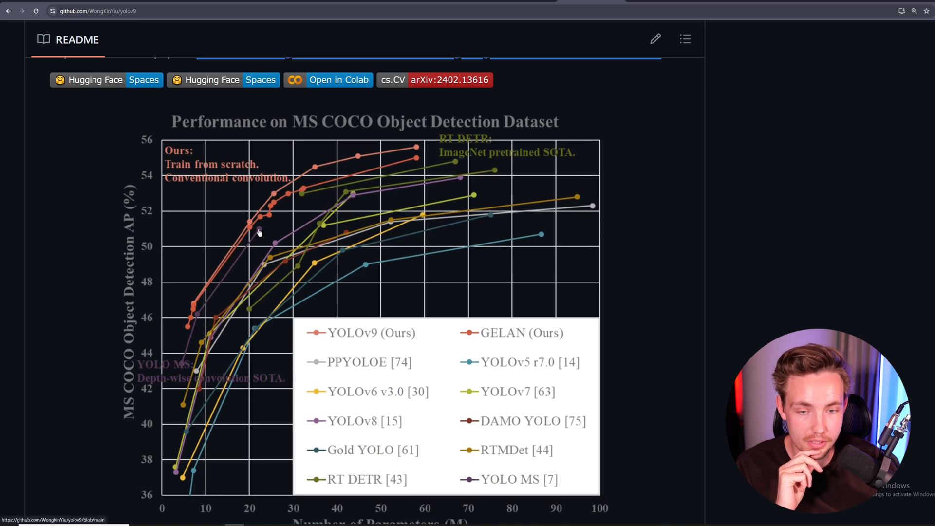
pyautogui.moveTo(269, 195)
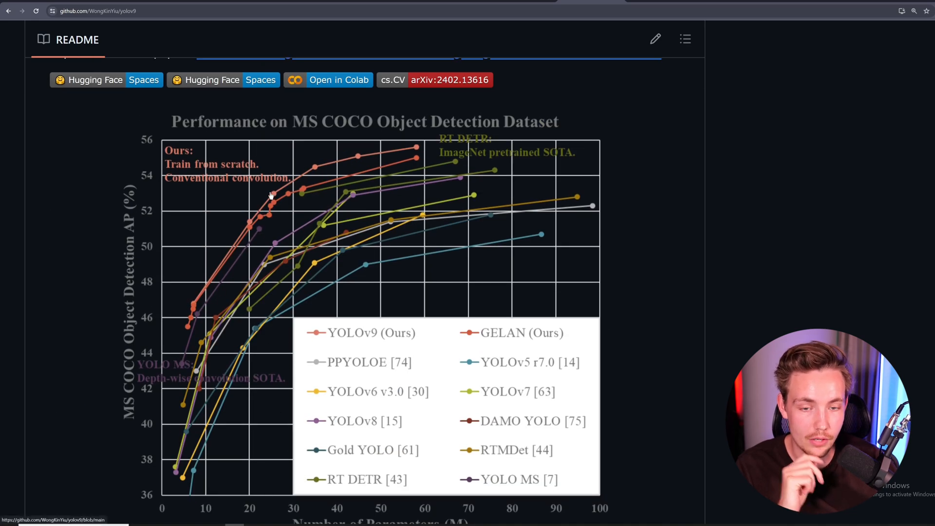
pyautogui.moveTo(351, 200)
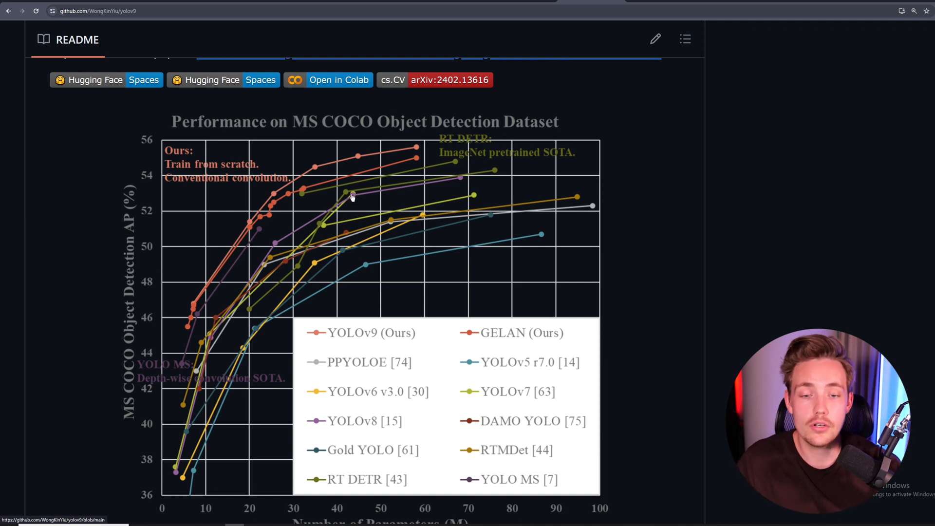
pyautogui.moveTo(275, 196)
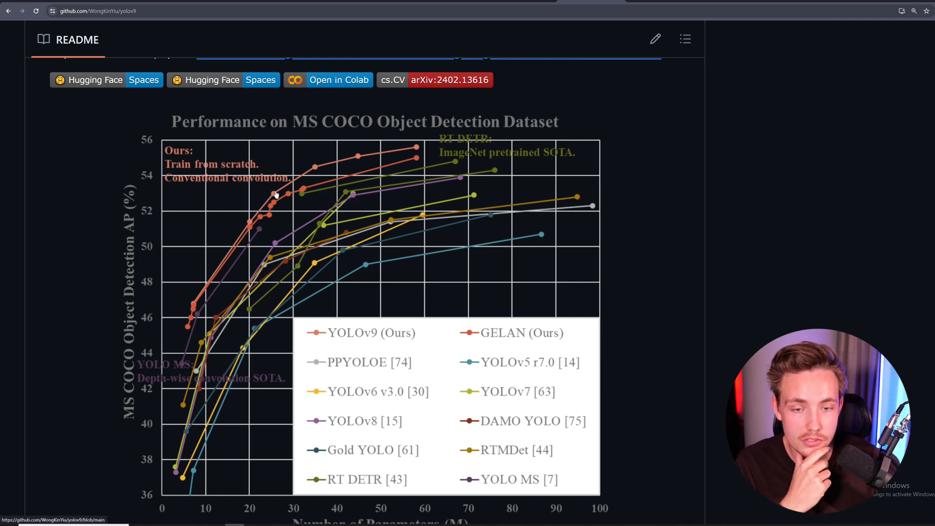
pyautogui.moveTo(289, 200)
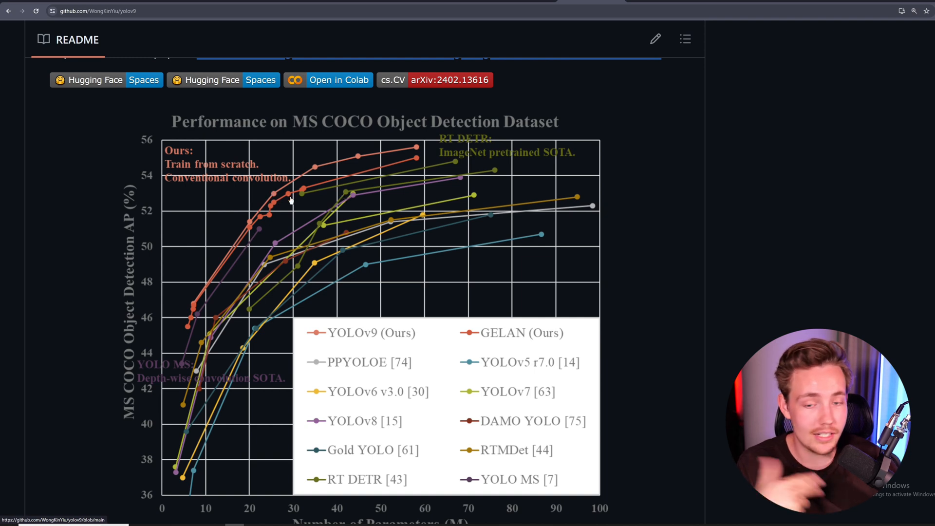
pyautogui.moveTo(297, 189)
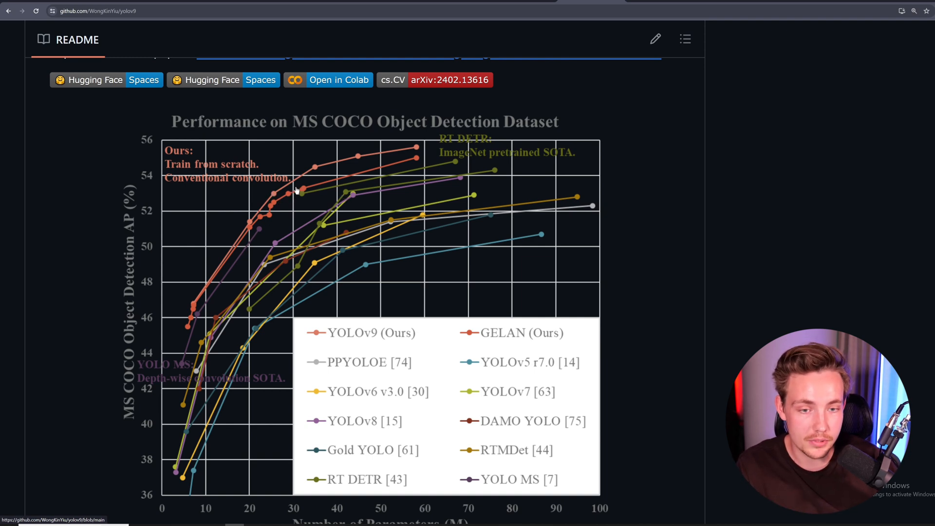
pyautogui.moveTo(332, 180)
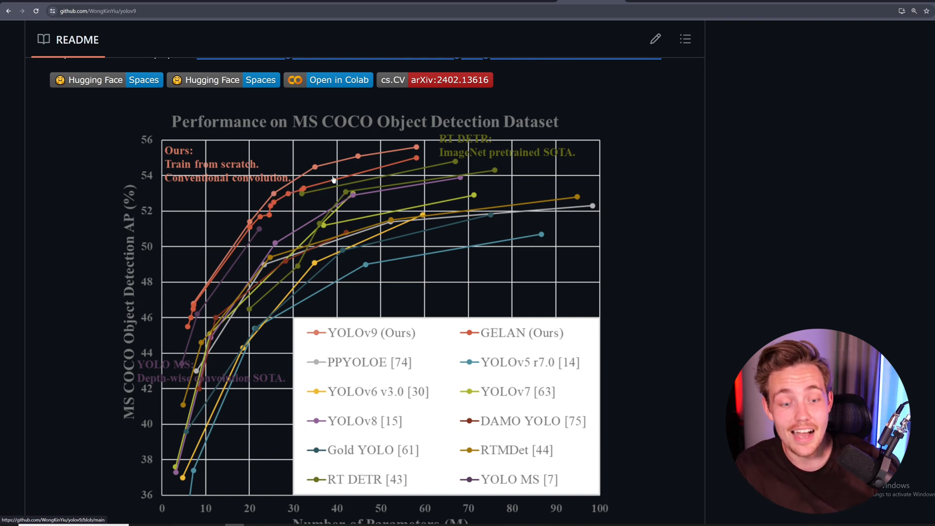
pyautogui.moveTo(344, 215)
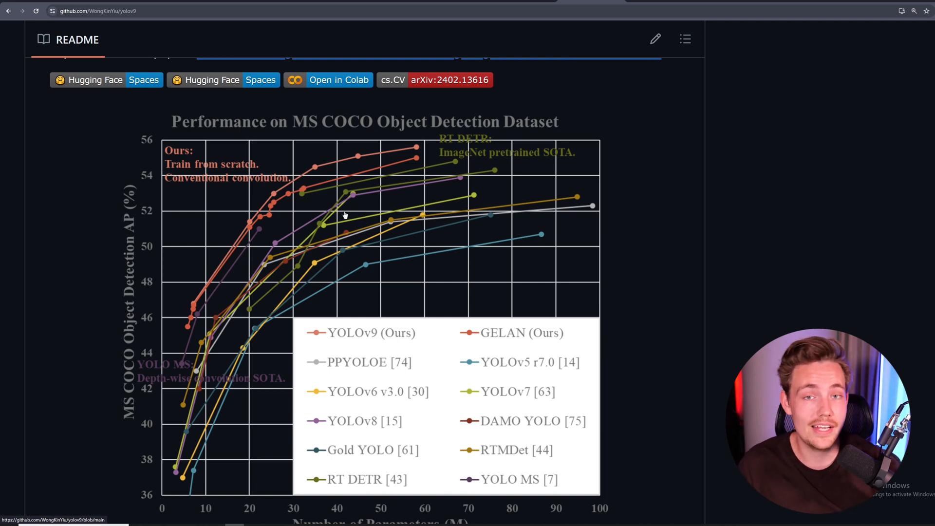
pyautogui.scroll(-3)
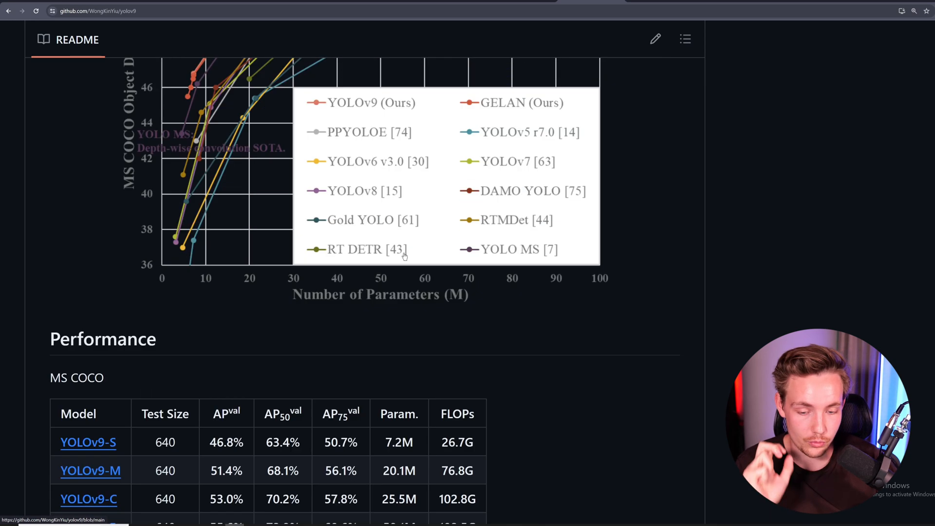
# Scroll down the README through the Evaluation section to the Training section.
pyautogui.scroll(-3)
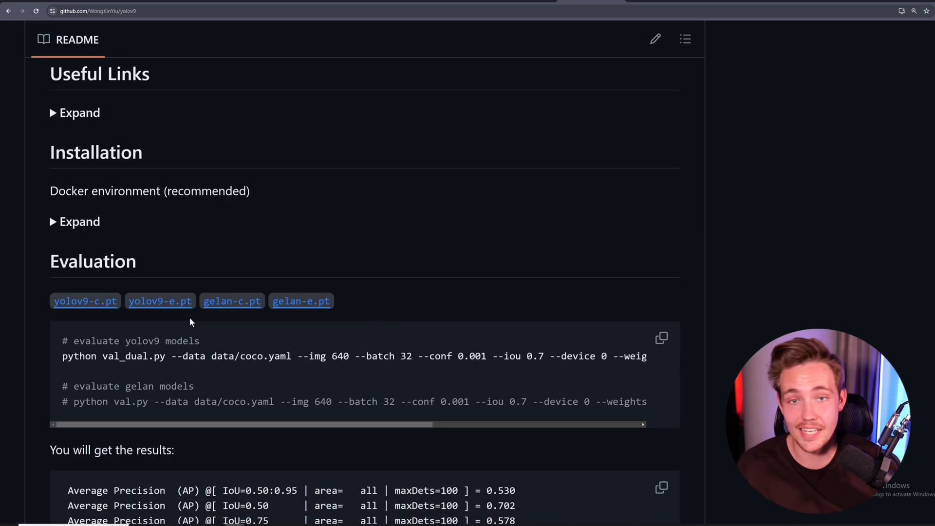
pyautogui.scroll(-3)
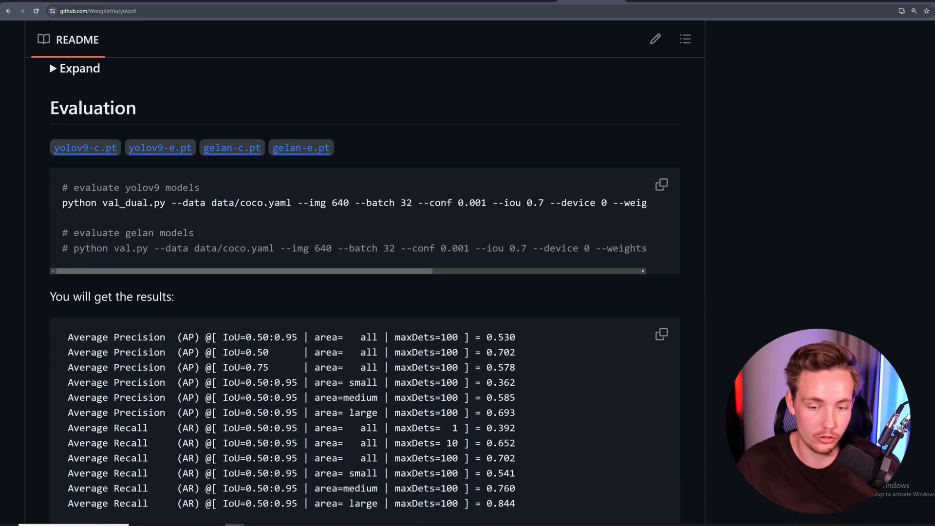
pyautogui.scroll(-3)
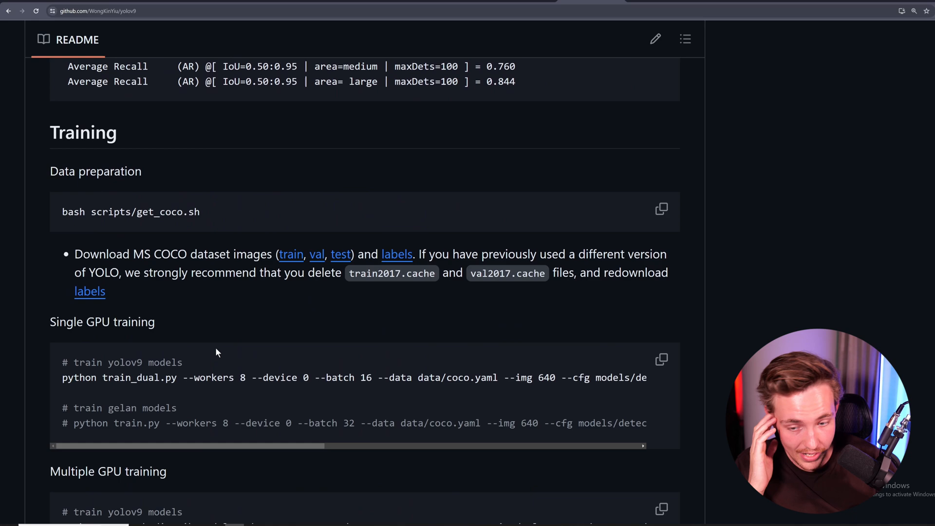
pyautogui.scroll(-3)
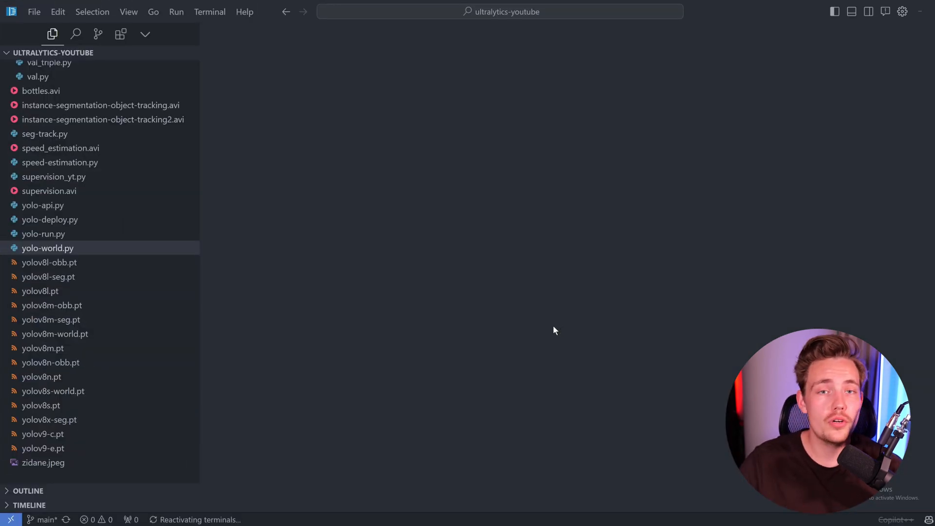
# Open 605034_City_Roads_Cars_Traffic.mp4 from video-examples in the media preview.
pyautogui.scroll(3)
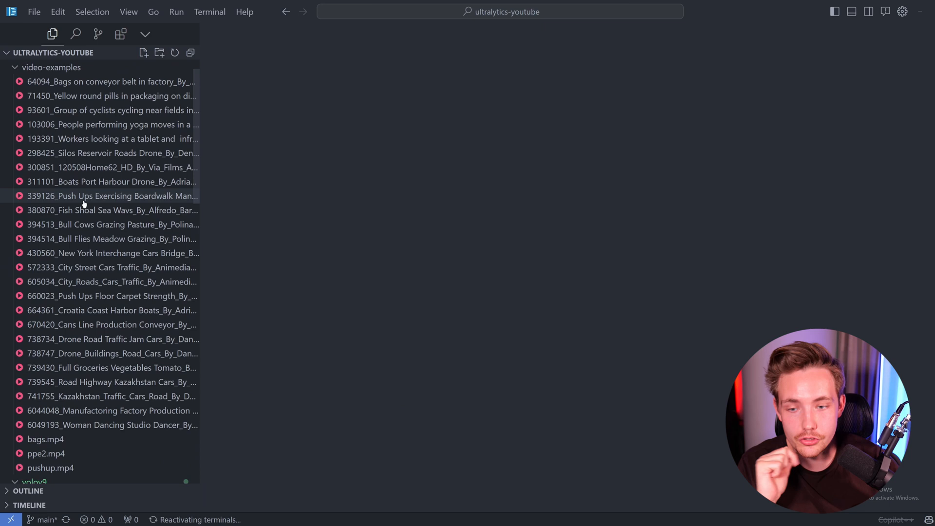
pyautogui.moveTo(104, 282)
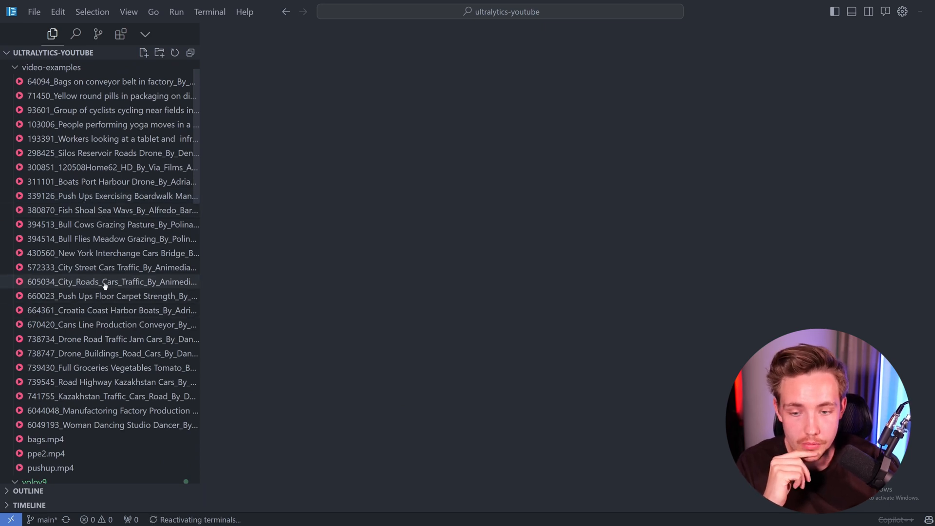
pyautogui.click(111, 282)
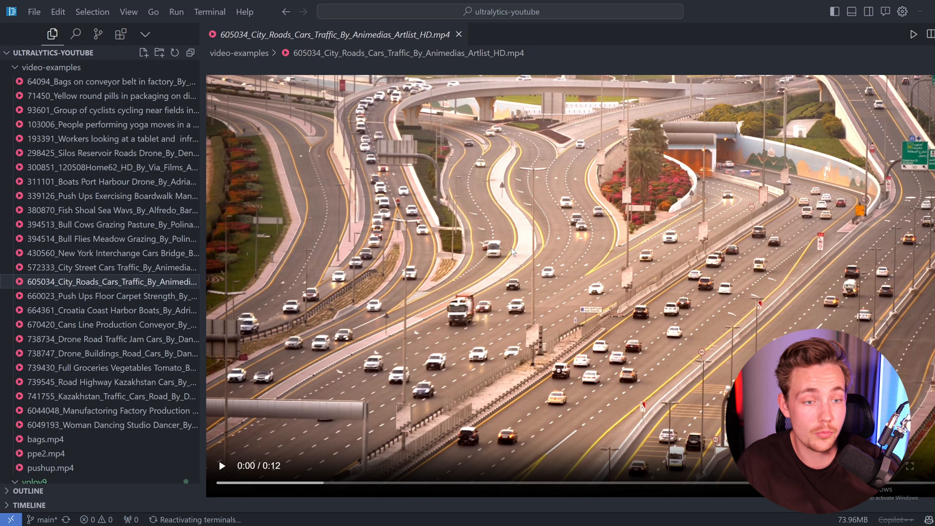
pyautogui.moveTo(478, 143)
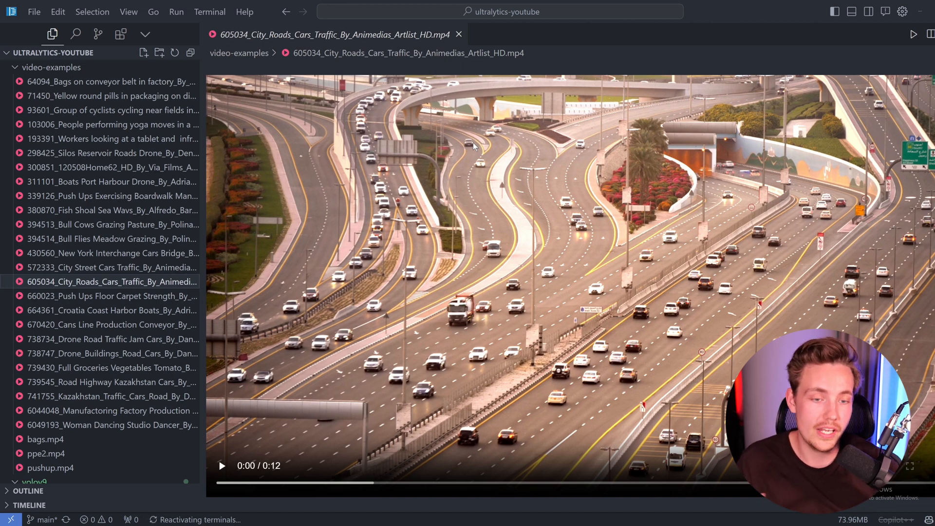
pyautogui.moveTo(471, 145)
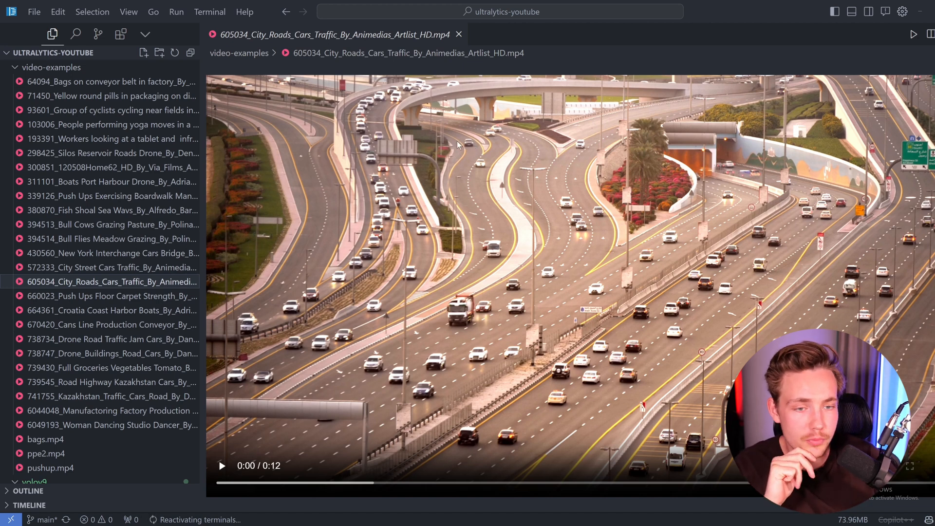
pyautogui.moveTo(471, 156)
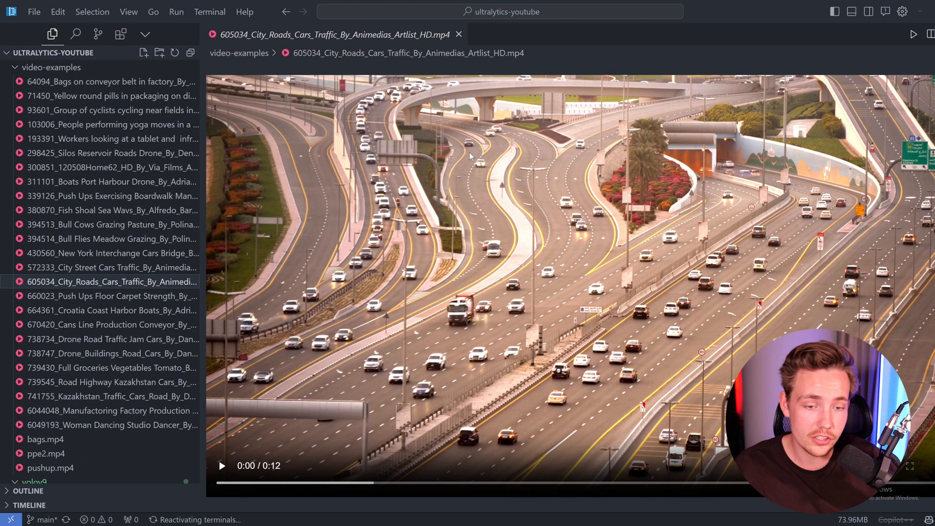
pyautogui.moveTo(471, 154)
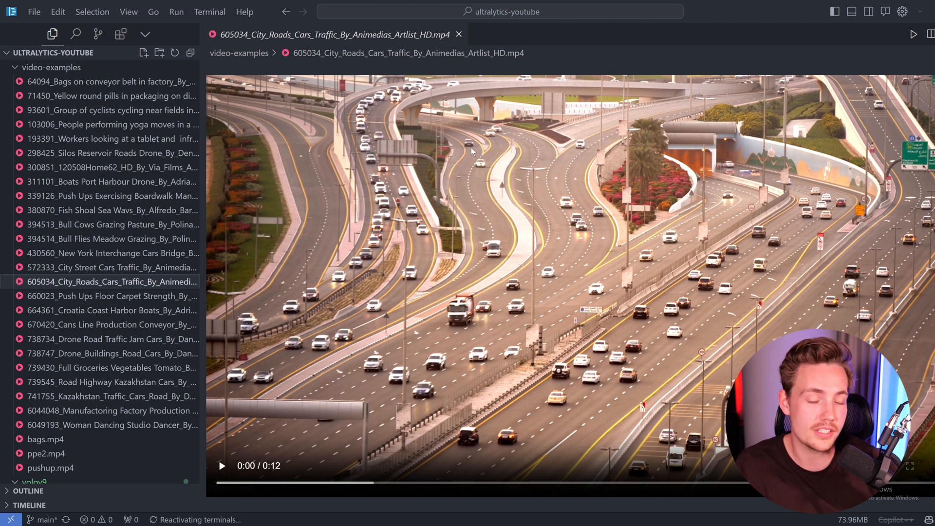
pyautogui.moveTo(489, 200)
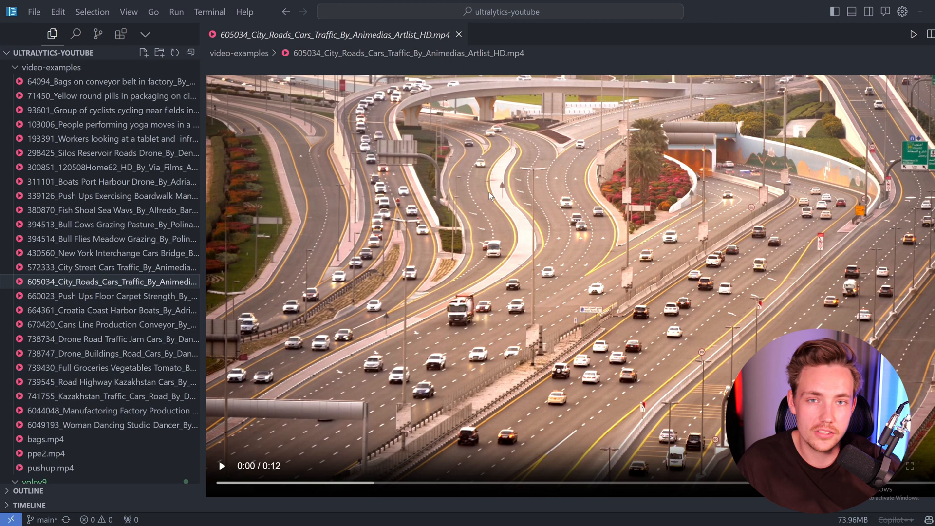
pyautogui.moveTo(491, 215)
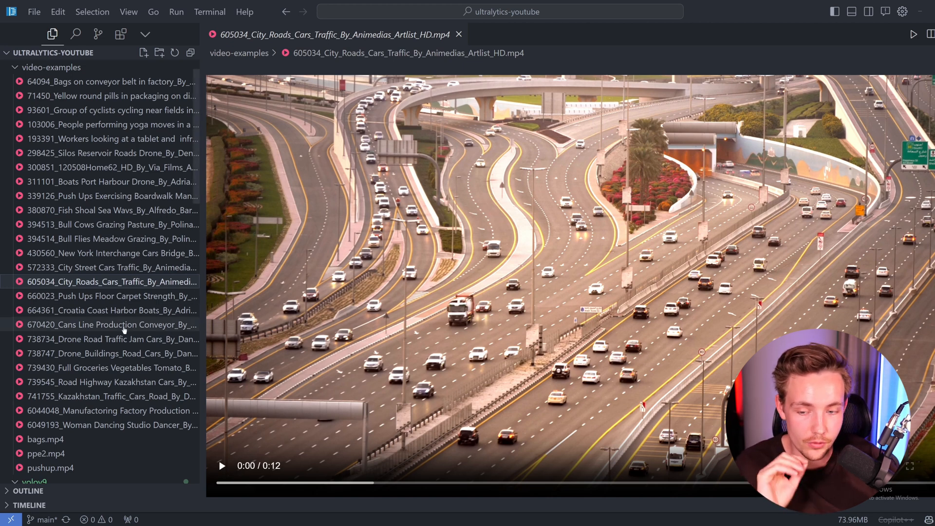
# Play bags.mp4, then preview the drone, City Roads, New York and Kazakhstan traffic clips.
pyautogui.click(45, 438)
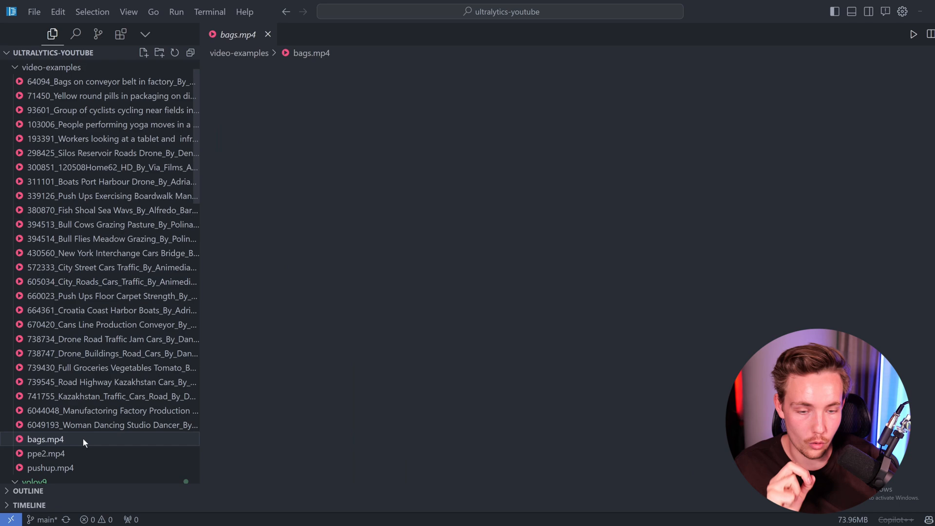
pyautogui.click(45, 438)
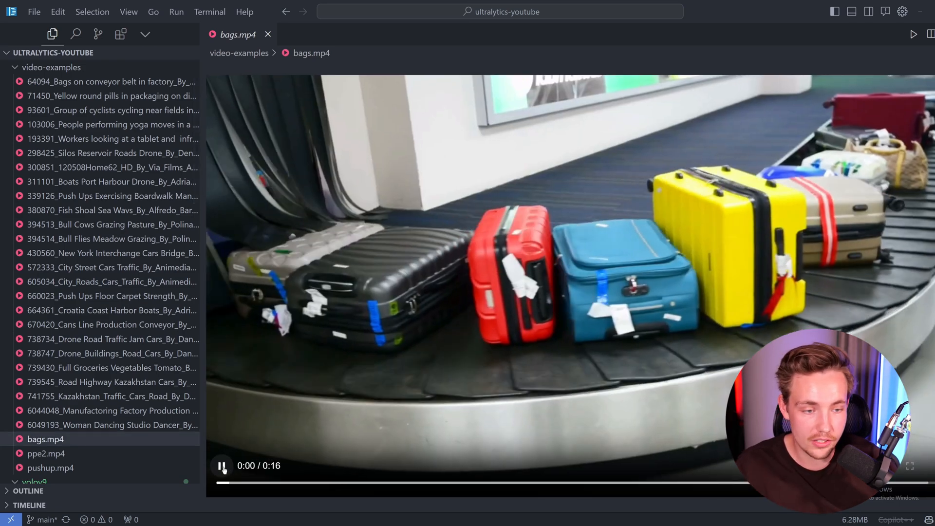
pyautogui.click(221, 466)
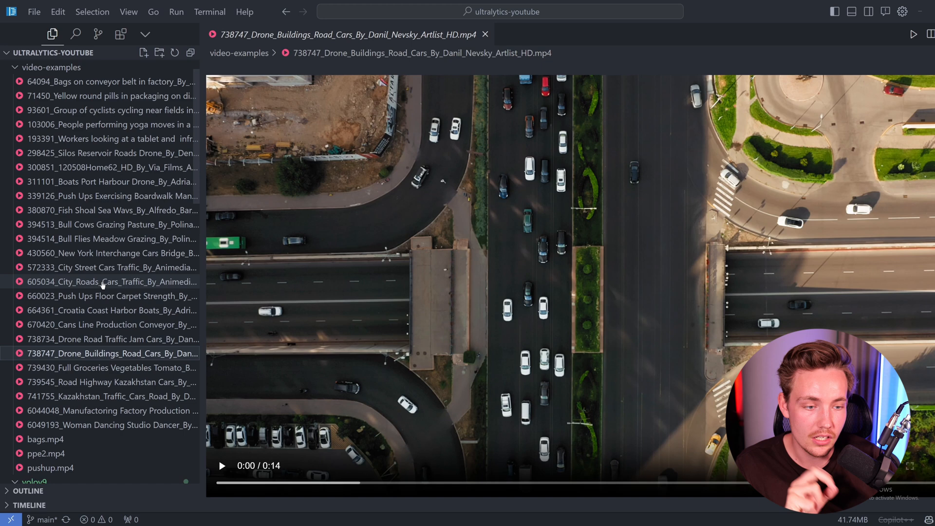
pyautogui.click(111, 282)
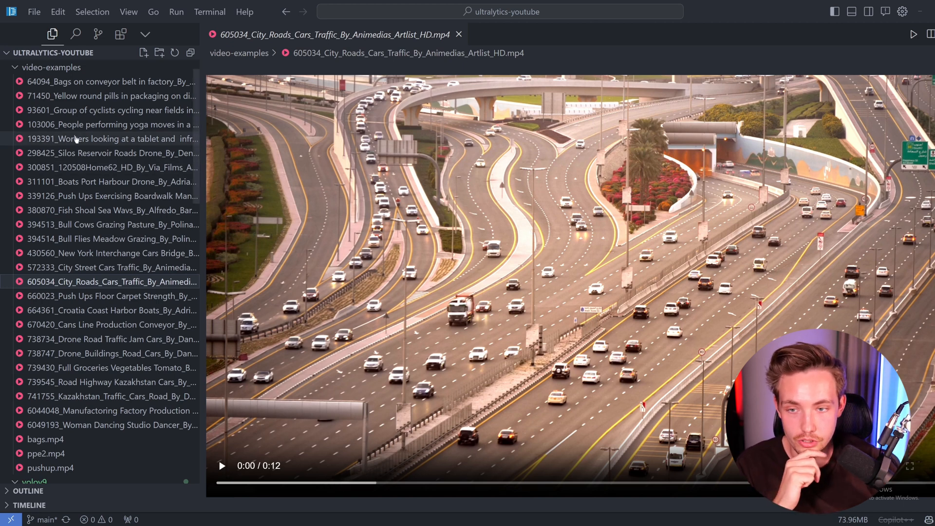
pyautogui.click(112, 253)
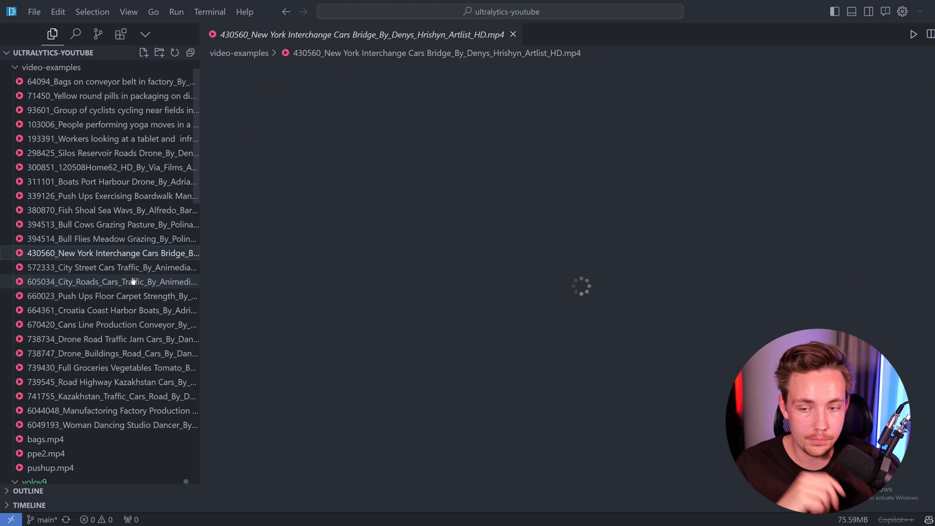
pyautogui.click(110, 396)
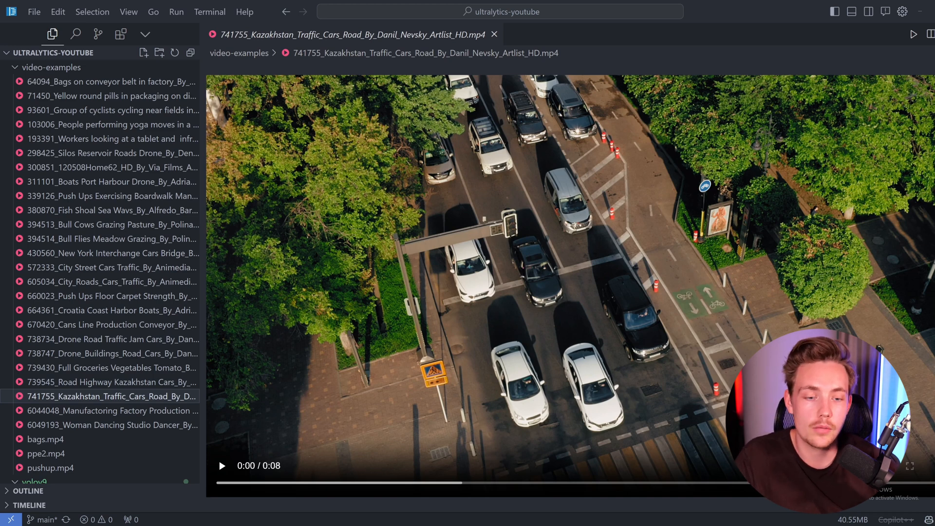
pyautogui.moveTo(315, 320)
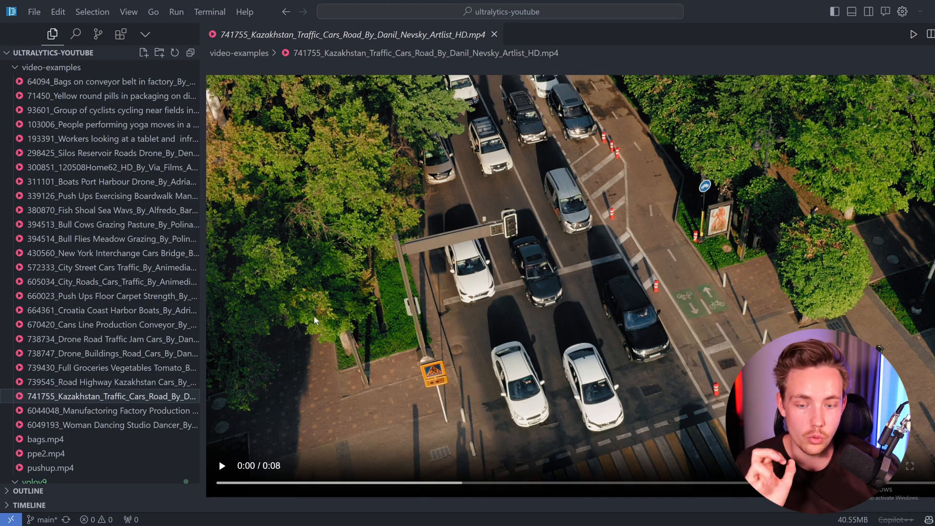
pyautogui.moveTo(153, 11)
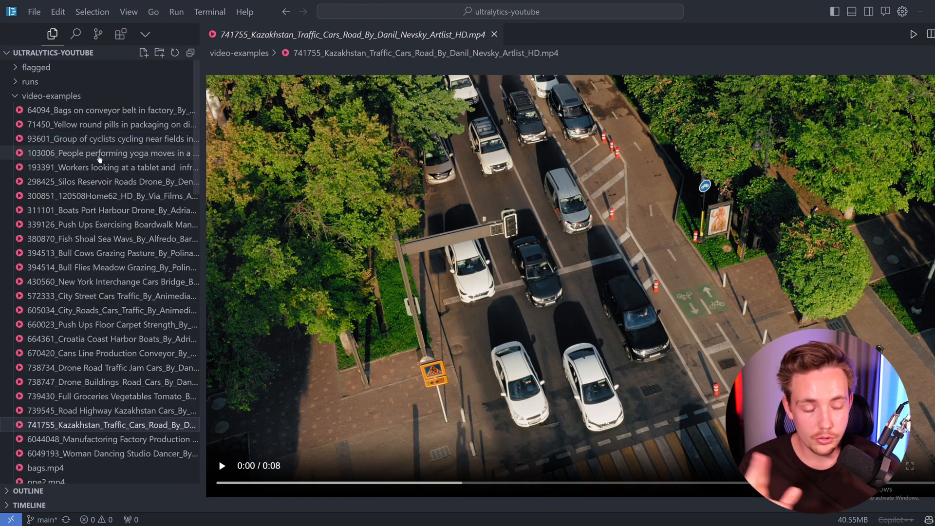
# Expand the yolov9 folder in the Explorer and collapse runs/detect.
pyautogui.click(51, 96)
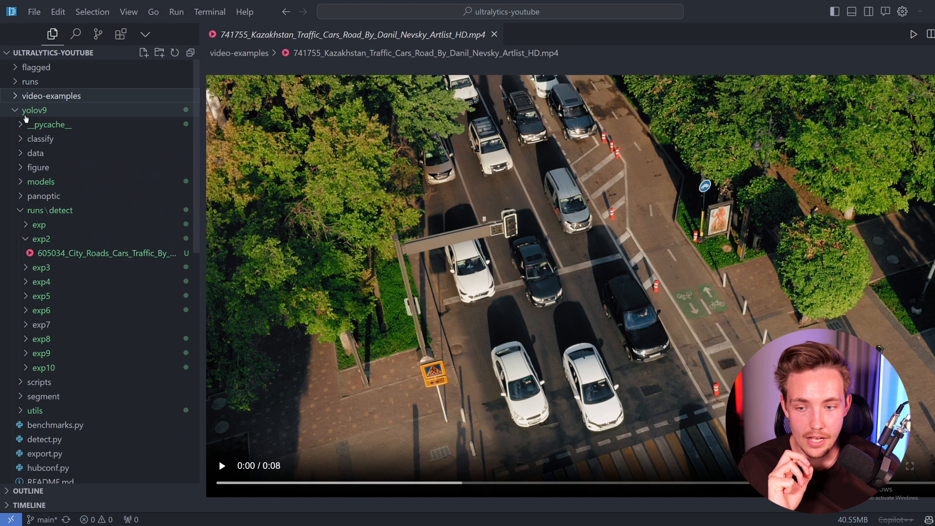
pyautogui.click(34, 210)
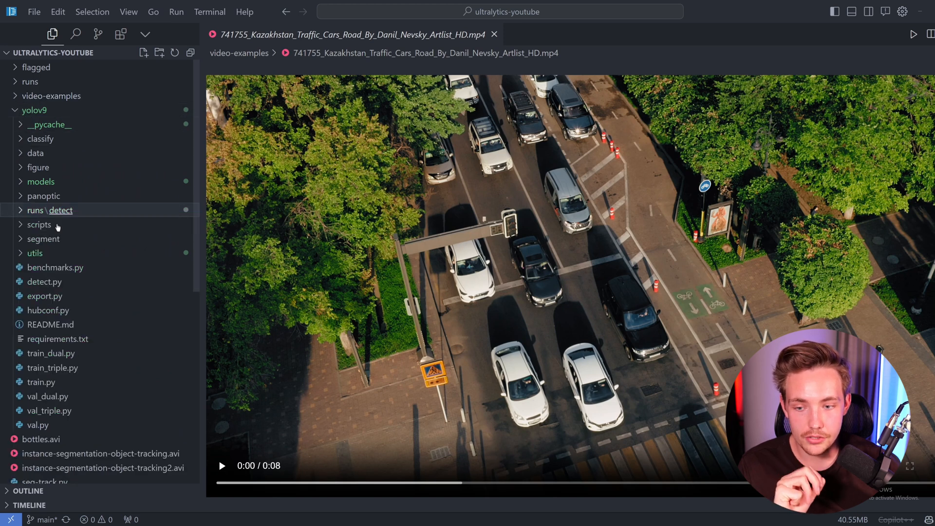
pyautogui.moveTo(45, 282)
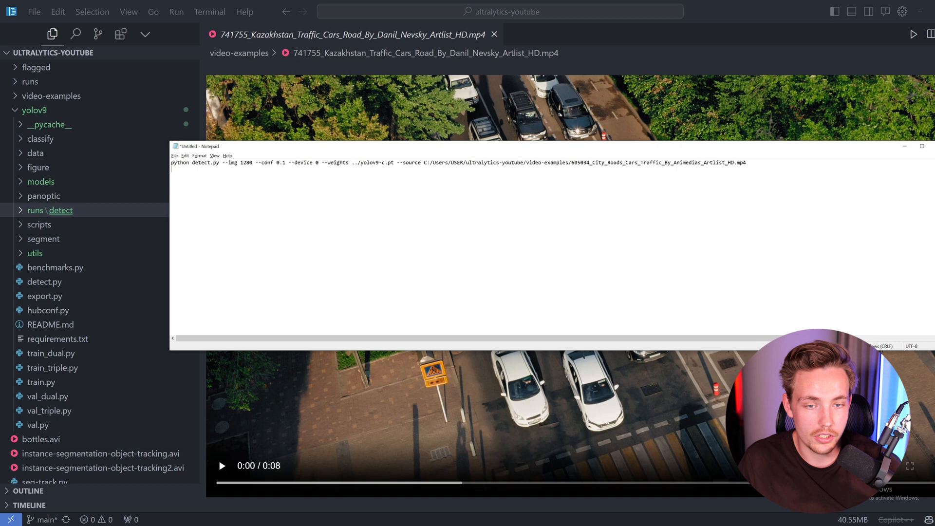
# Select the drafted detect.py command (yolov9-c.pt, 1280 image size) in Notepad.
pyautogui.scroll(-3)
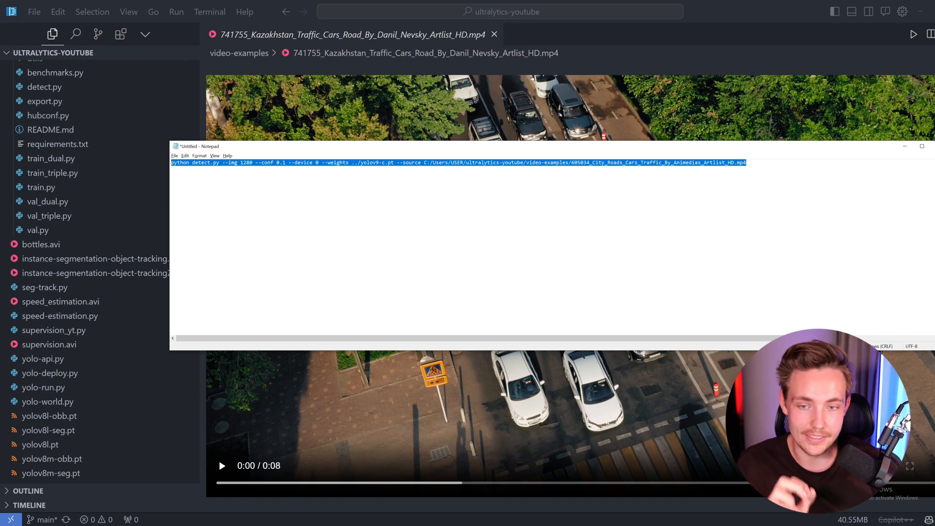
pyautogui.moveTo(910, 135)
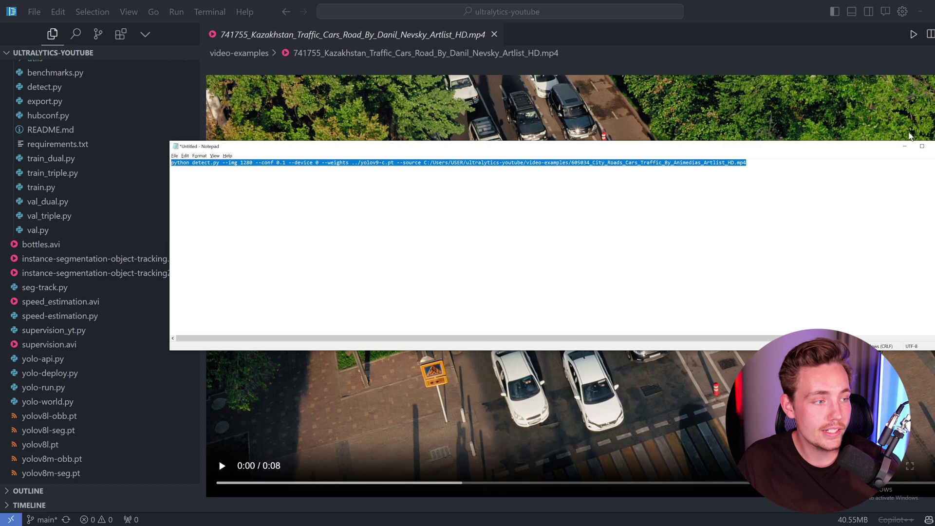
pyautogui.click(920, 146)
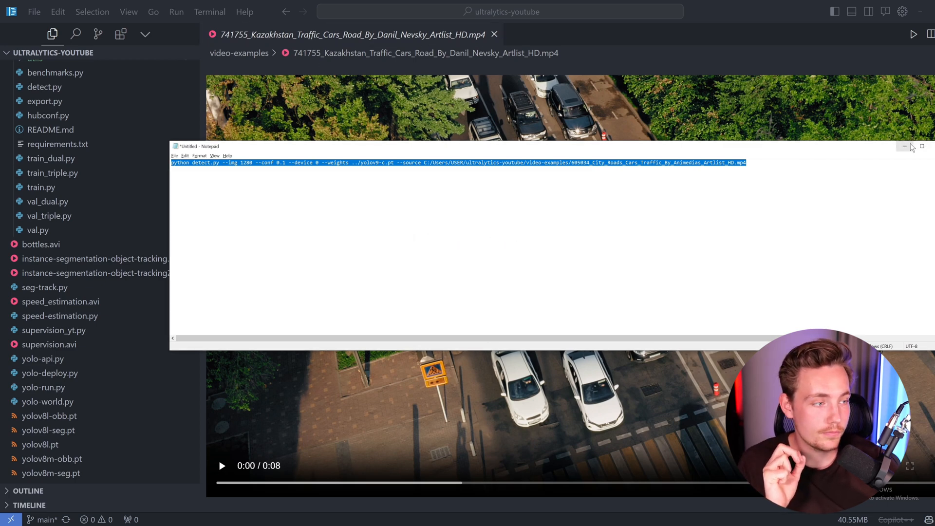
# In a Command Prompt terminal, cd into yolov9 and run detect.py with --img 1280 --conf 0.1 --device 0.
pyautogui.click(904, 147)
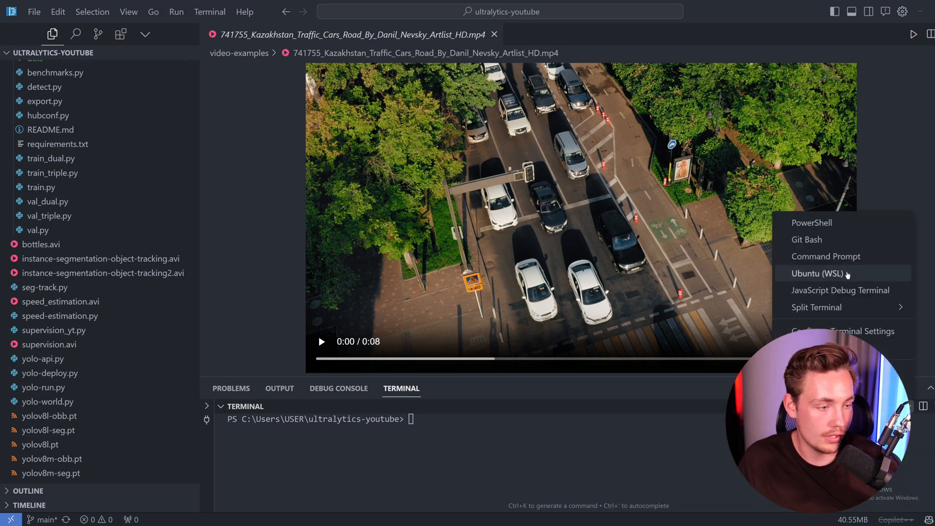
pyautogui.click(825, 256)
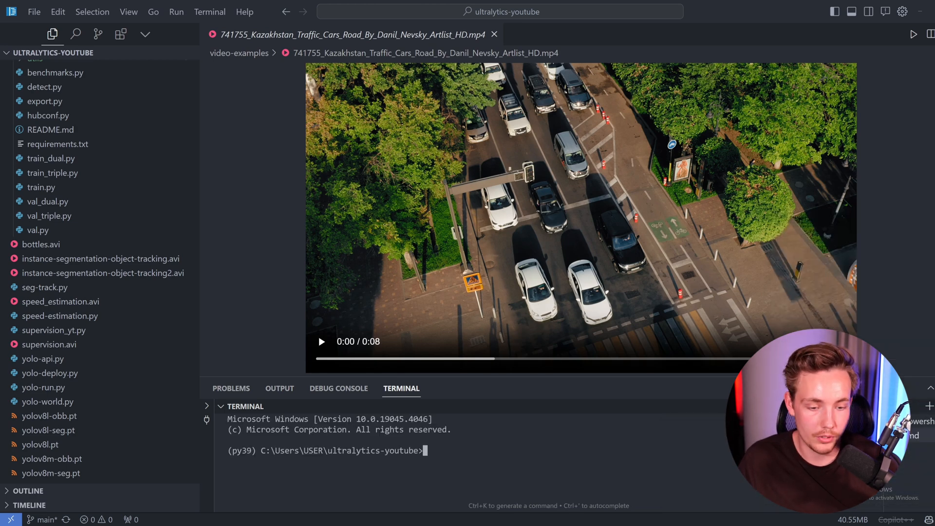
pyautogui.press('Return')
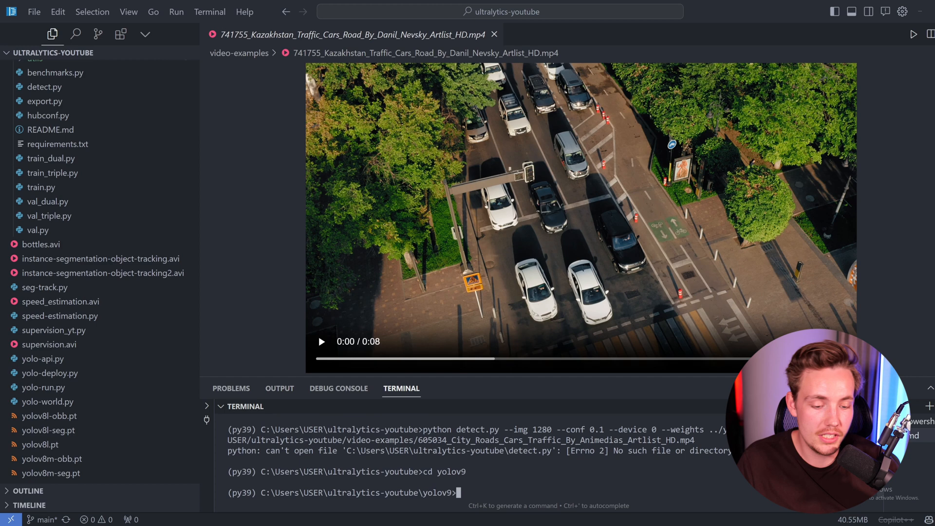
pyautogui.write('python detect.py --img 1280 --conf 0.1 --device 0 --weights ../Users/USER/ultralytics-youtube/video-examples/605034_City_Roads_Cars_Traffic_By_Animedias_Artlist_HD.mp4')
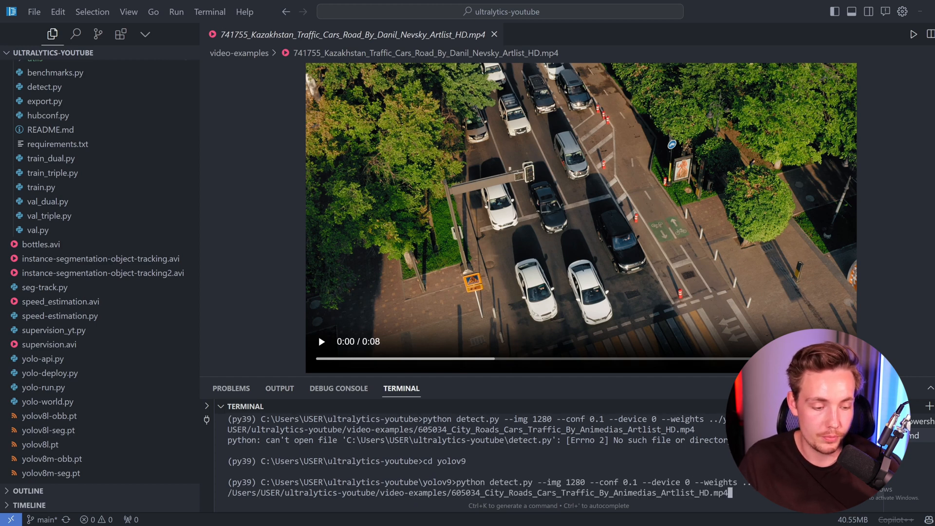
pyautogui.press('Return')
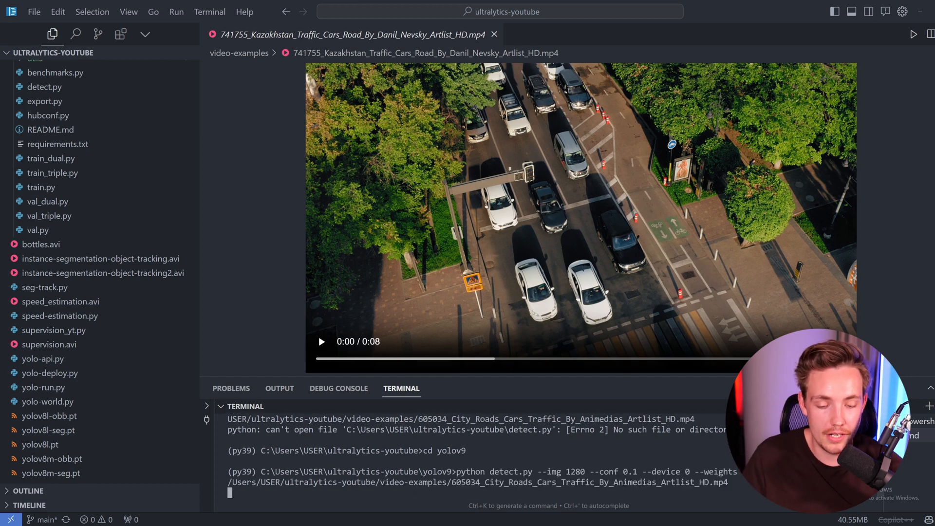